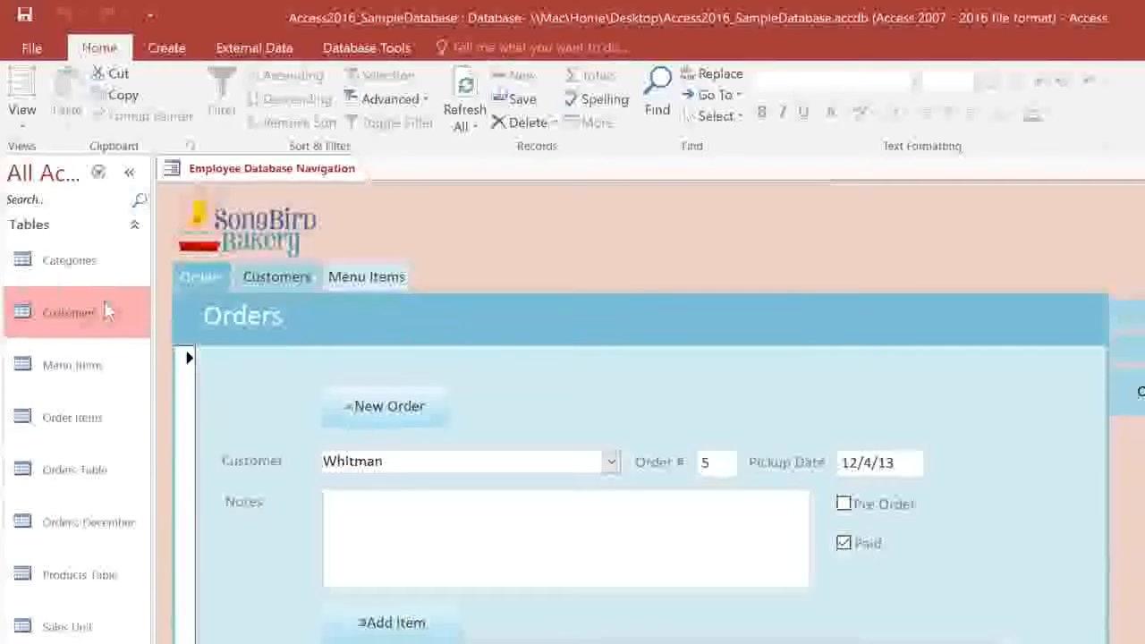
pyautogui.moveTo(143, 145)
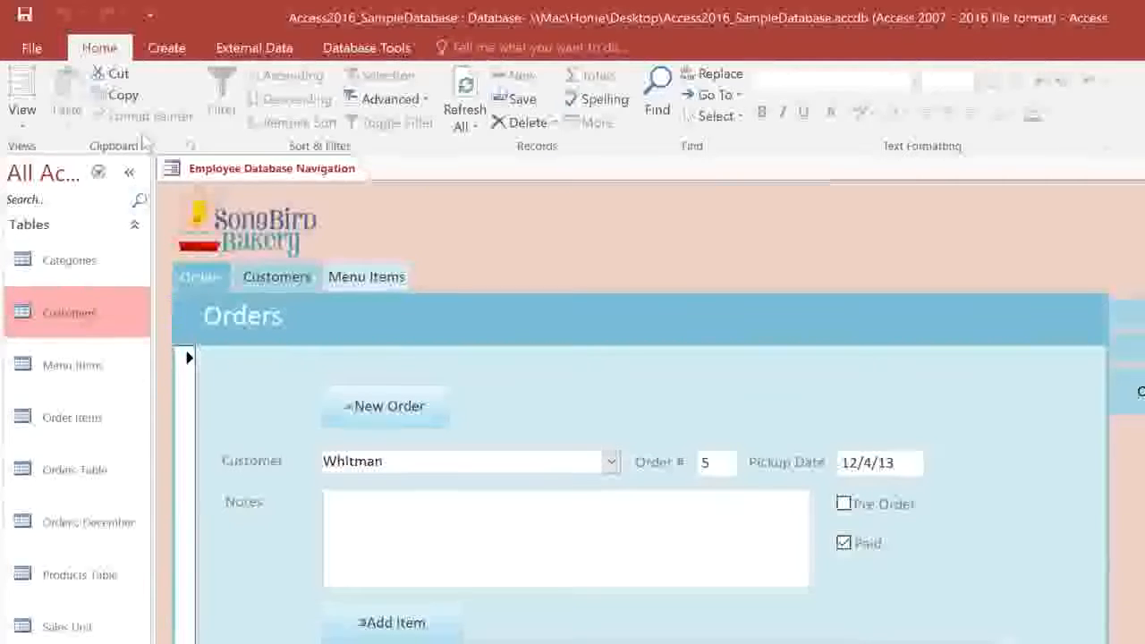
# Generate a new form from the Customers table using the Create tab's Form command.
pyautogui.click(166, 47)
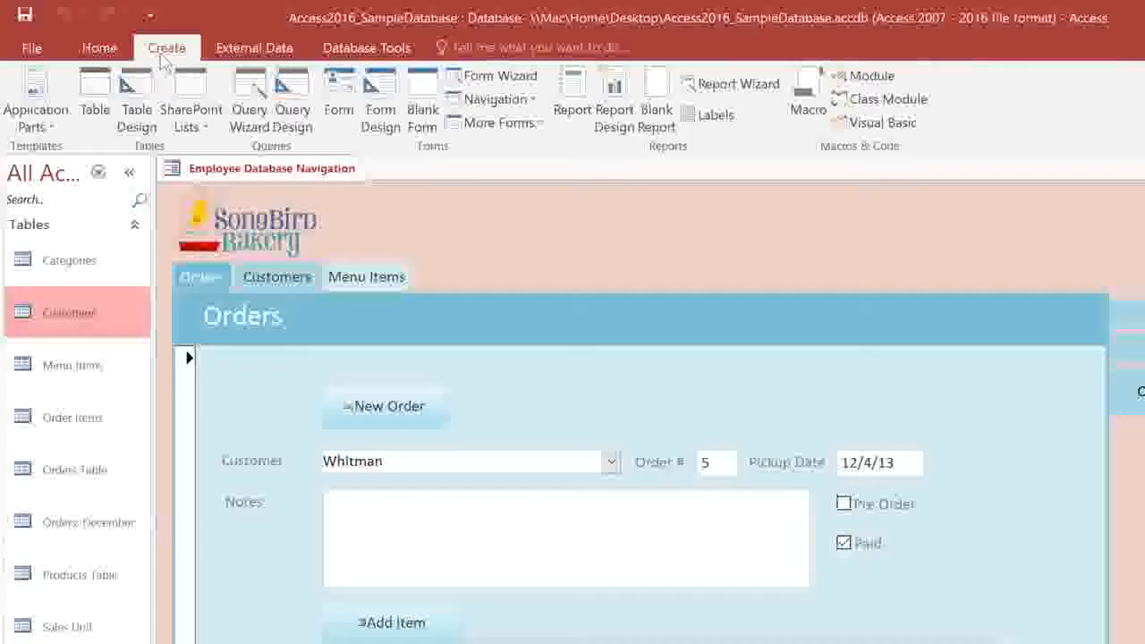
pyautogui.moveTo(338, 99)
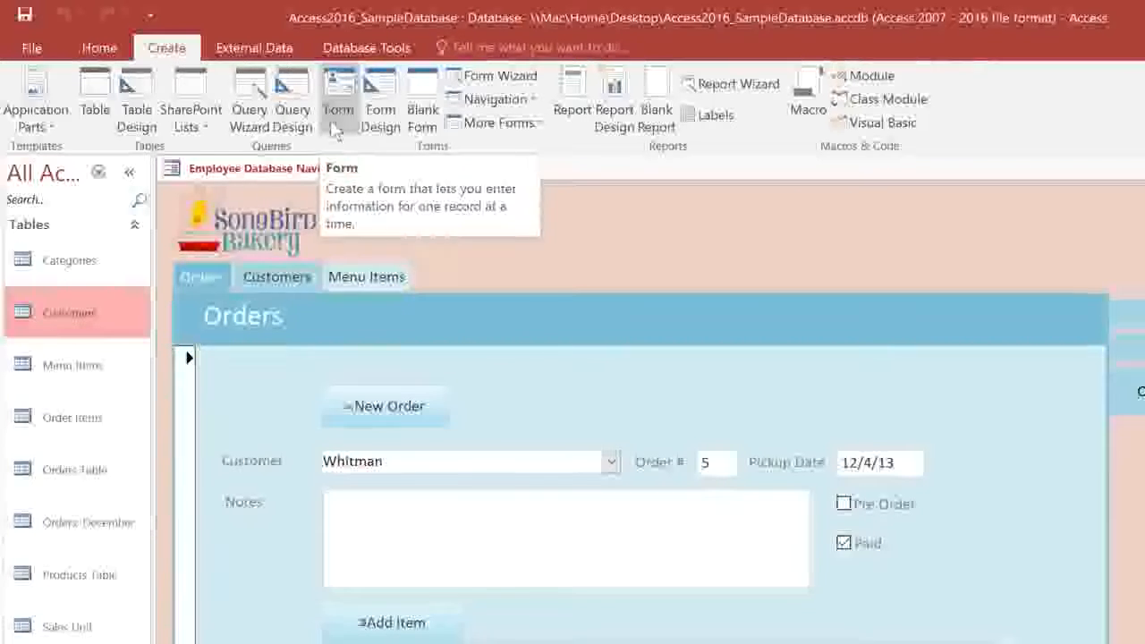
pyautogui.click(338, 98)
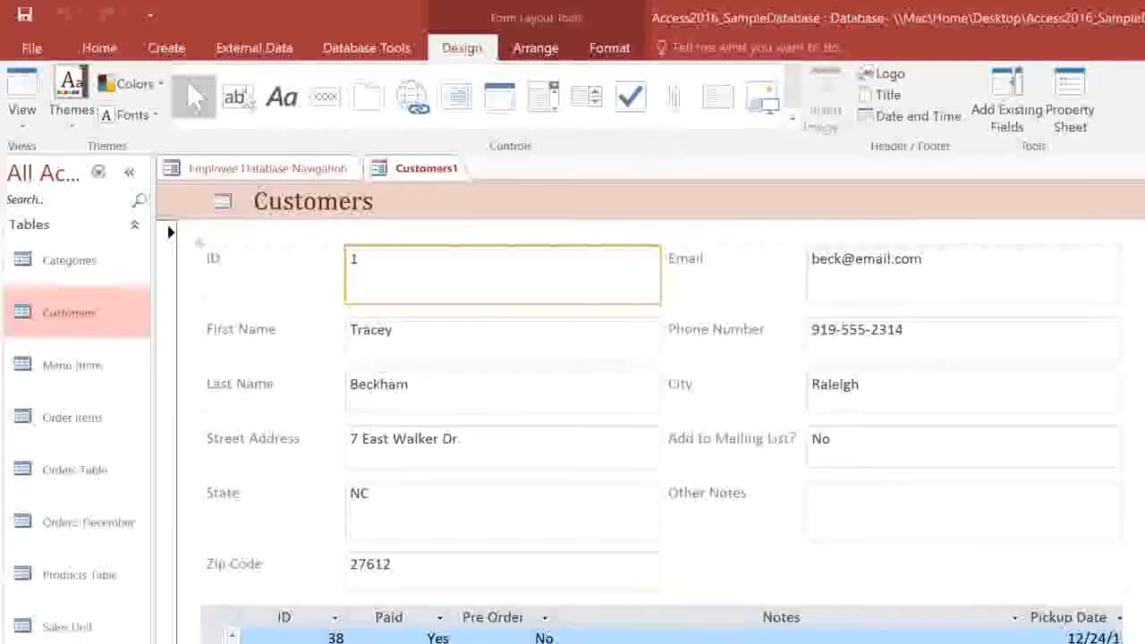
pyautogui.moveTo(26, 16)
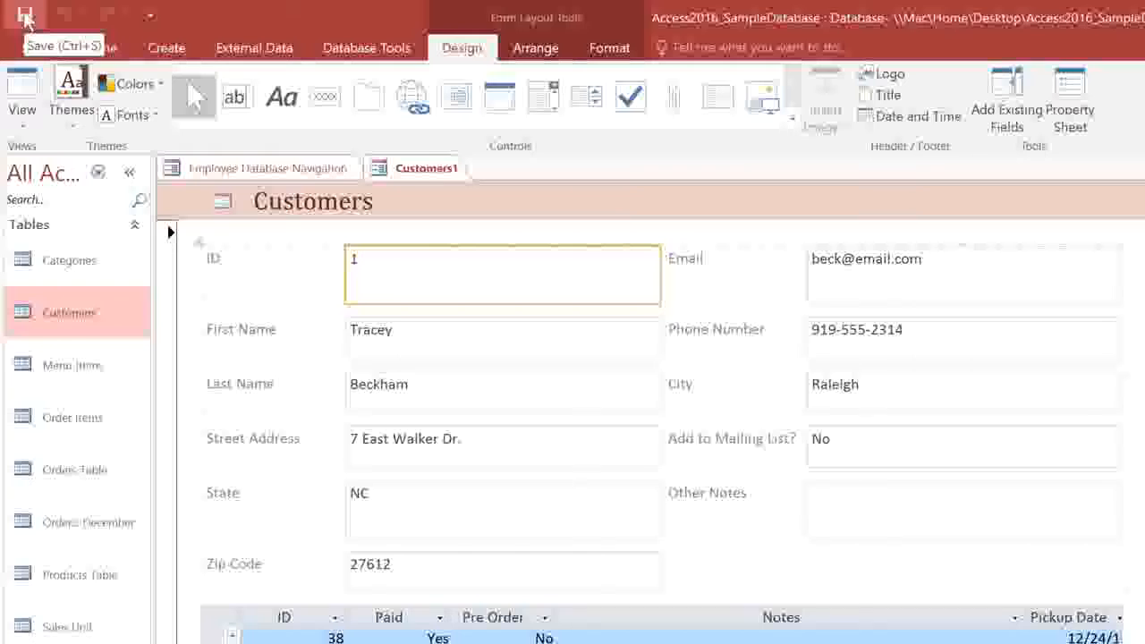
# Save the new form with the name 'Customers Form'.
pyautogui.click(27, 18)
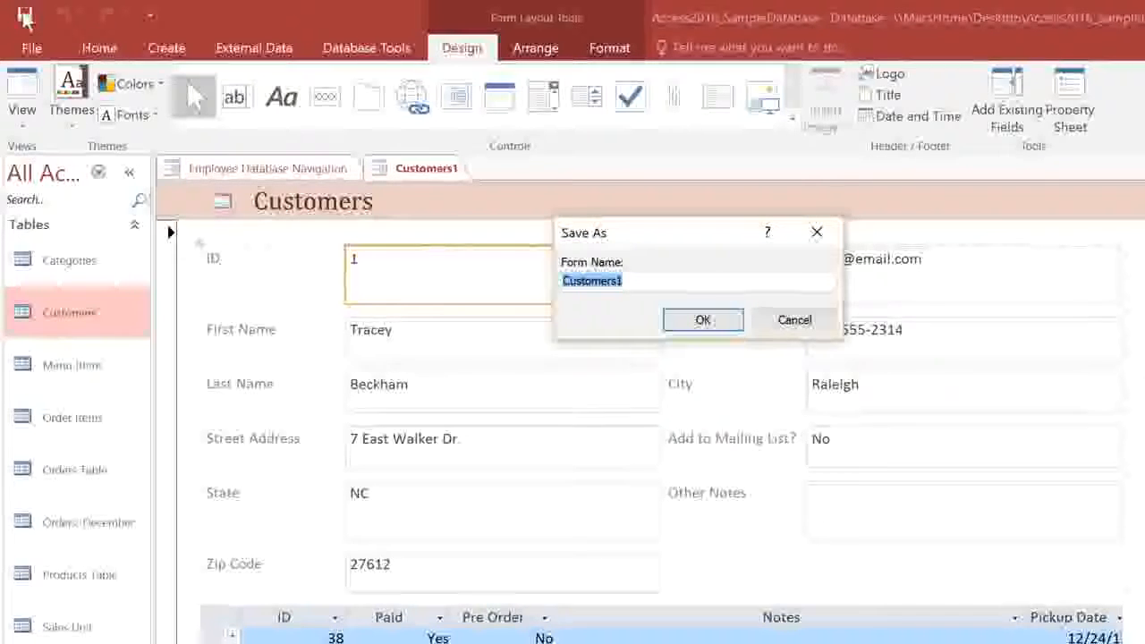
pyautogui.write('Customers F')
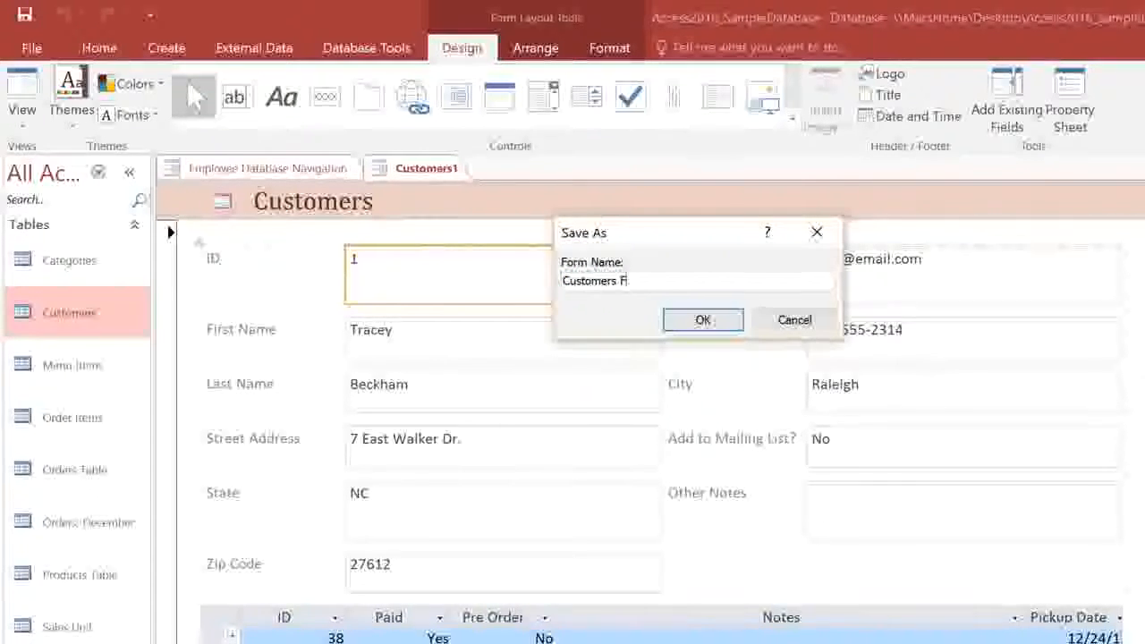
pyautogui.write('orm')
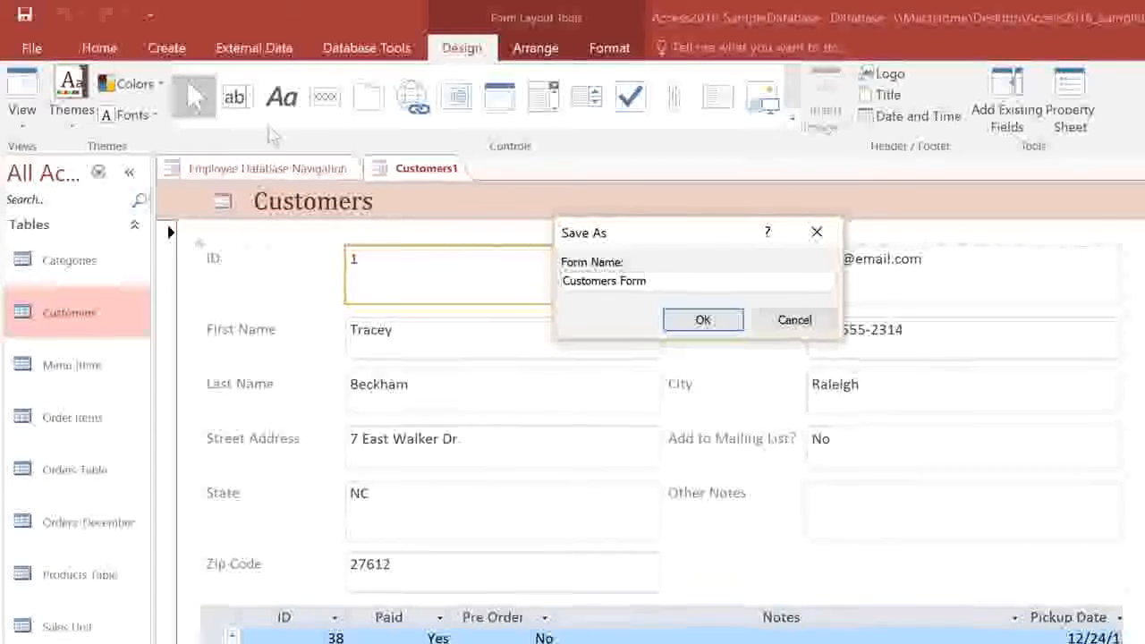
pyautogui.click(702, 319)
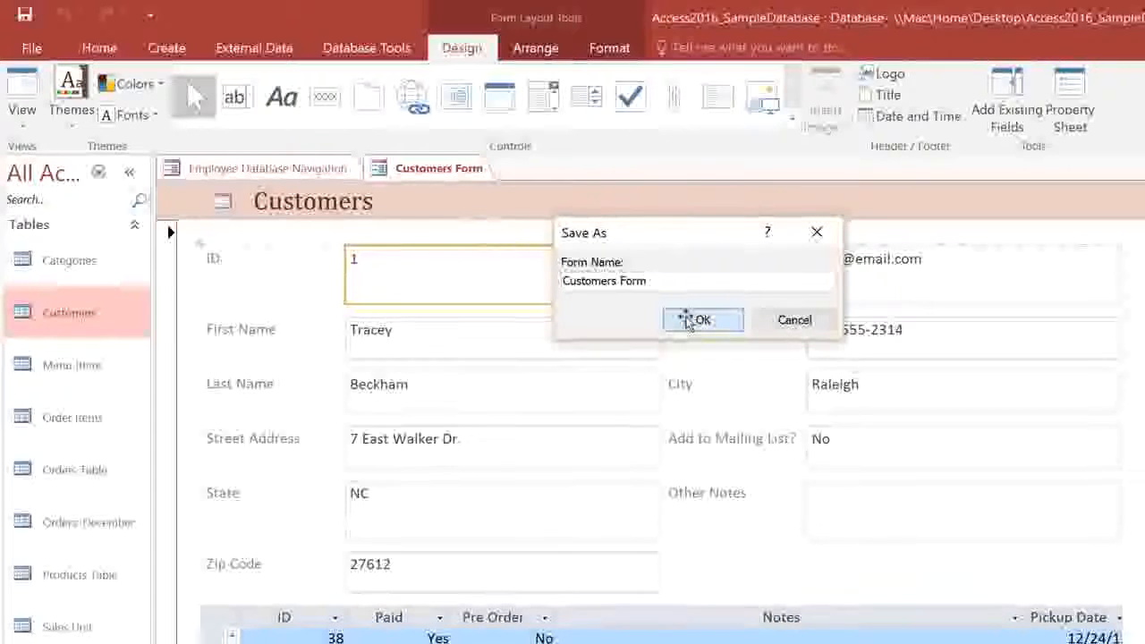
pyautogui.click(702, 319)
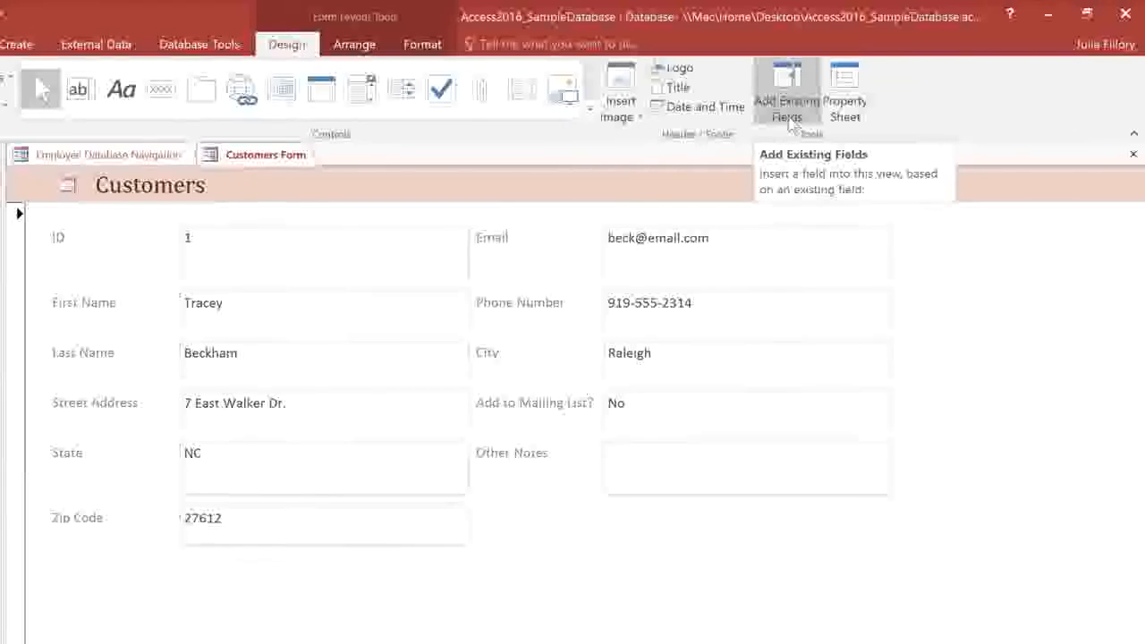
pyautogui.click(786, 90)
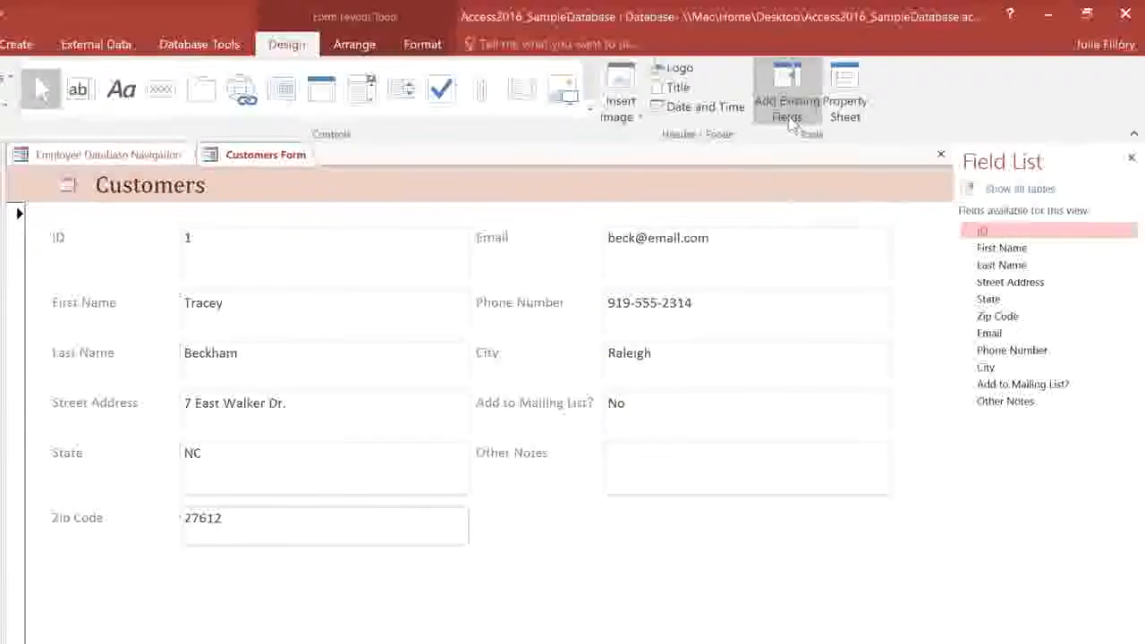
pyautogui.moveTo(953, 222)
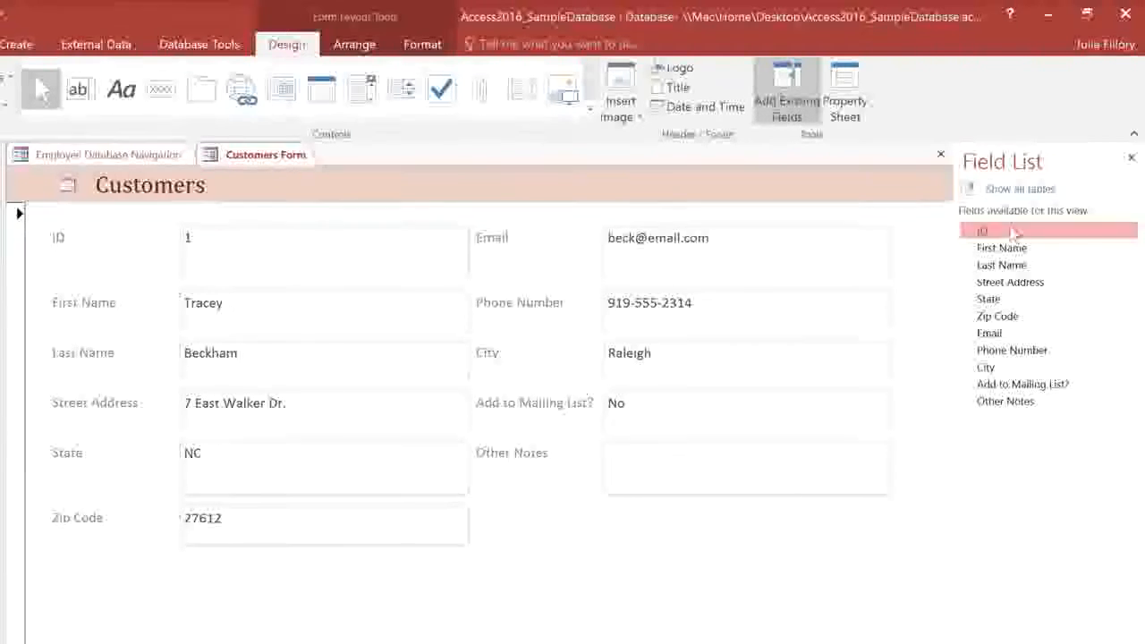
pyautogui.click(1020, 189)
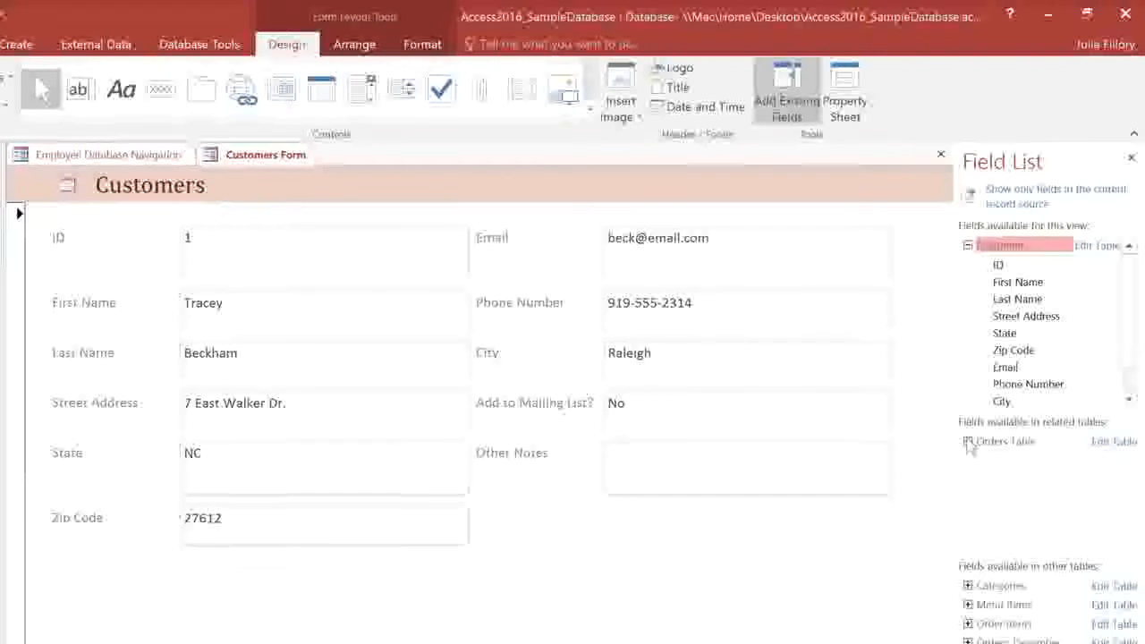
pyautogui.click(970, 441)
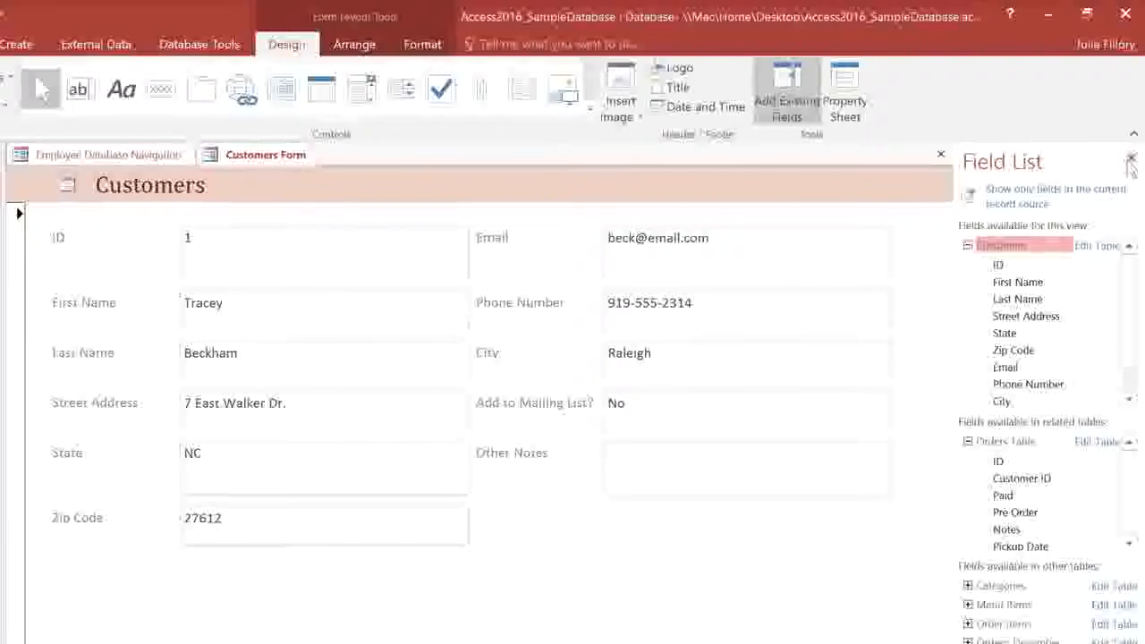
pyautogui.click(1131, 161)
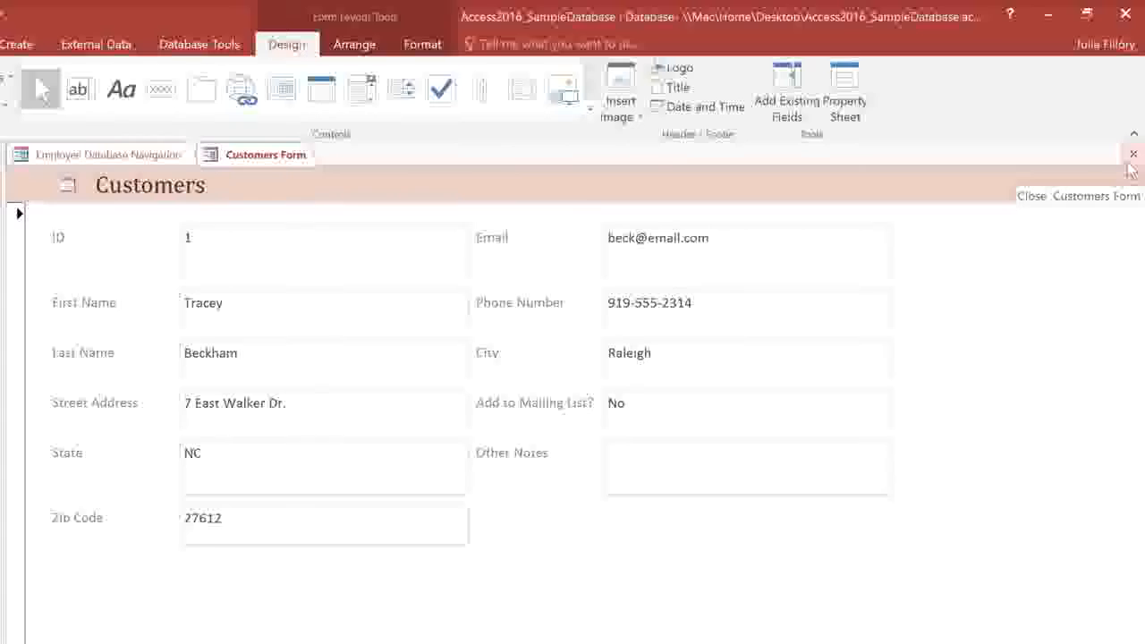
pyautogui.moveTo(1117, 176)
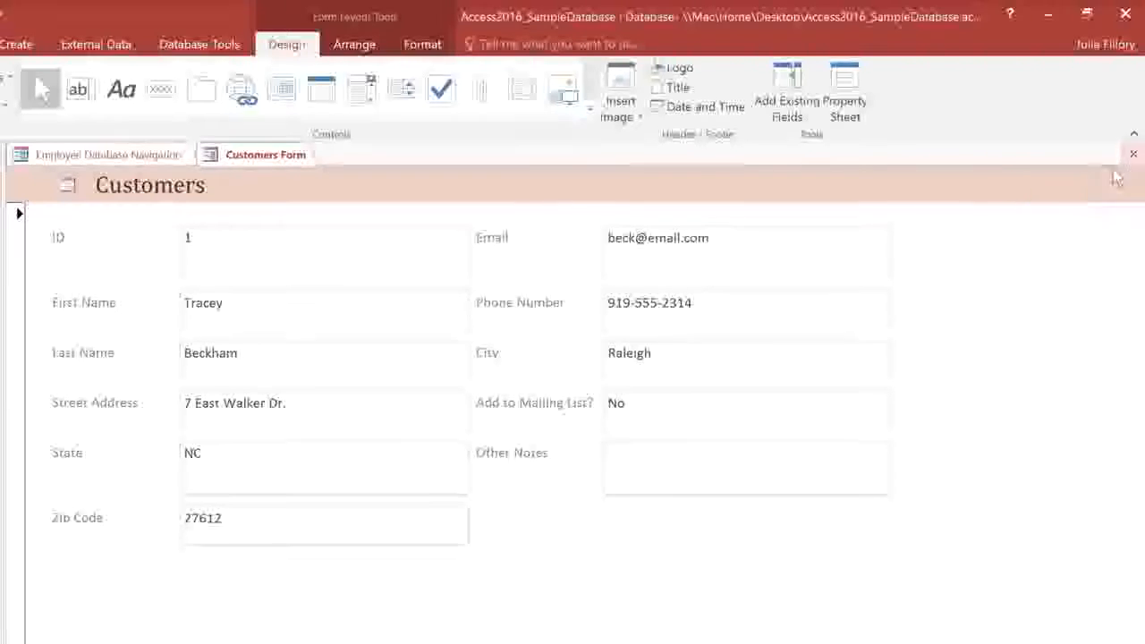
pyautogui.moveTo(714, 411)
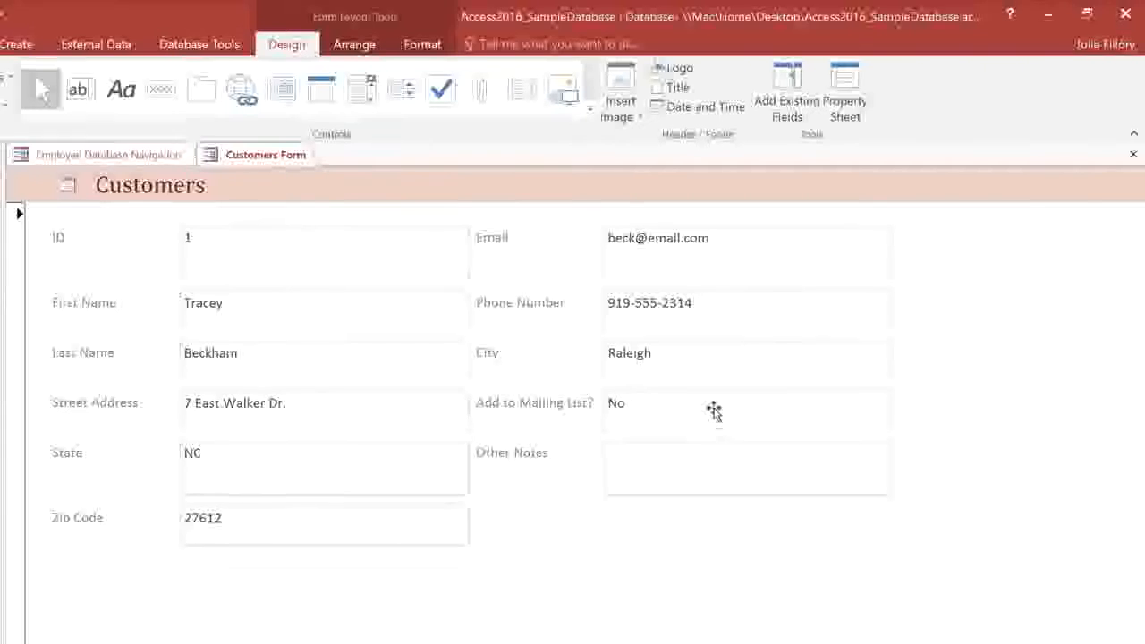
pyautogui.moveTo(383, 138)
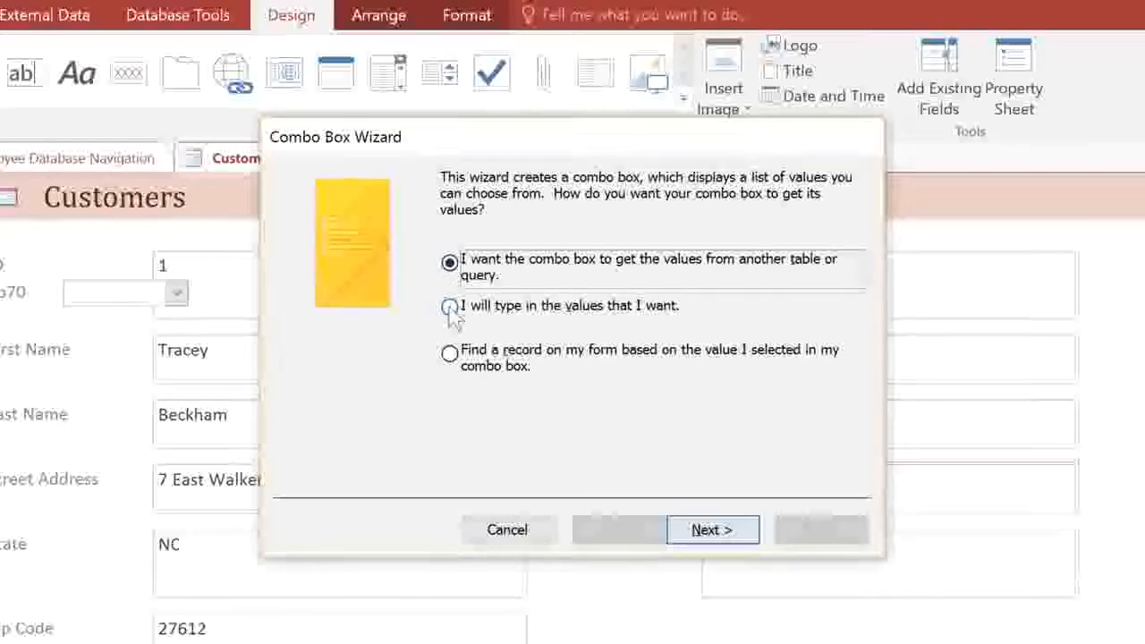
# Type the combo box values No, Yes - Weekly, and Yes - Special Offers Only.
pyautogui.click(450, 310)
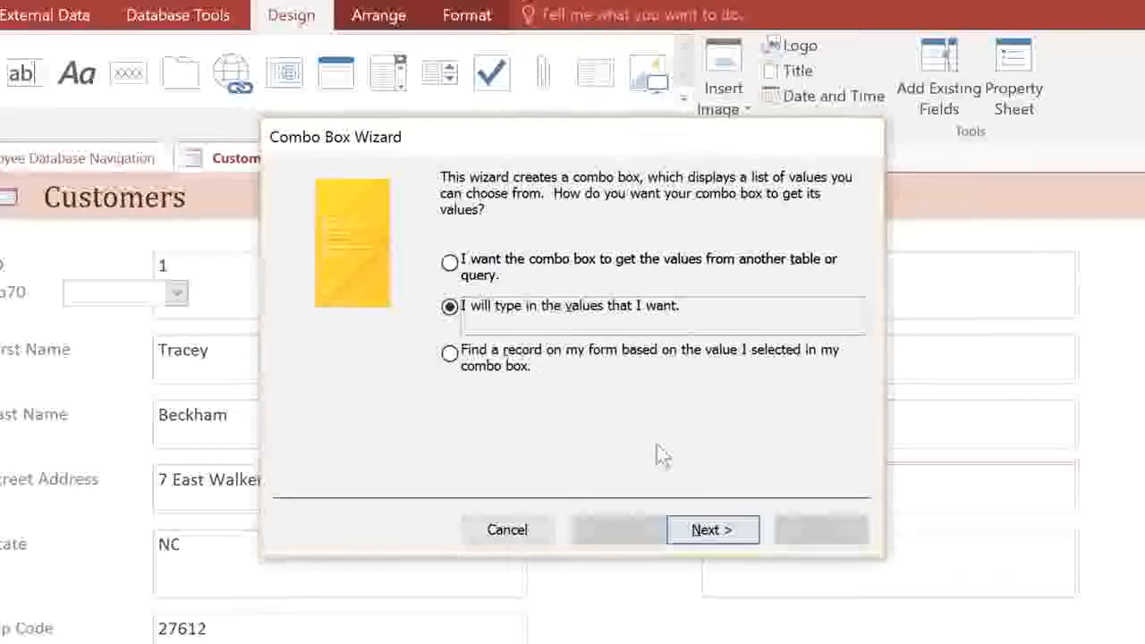
pyautogui.click(713, 529)
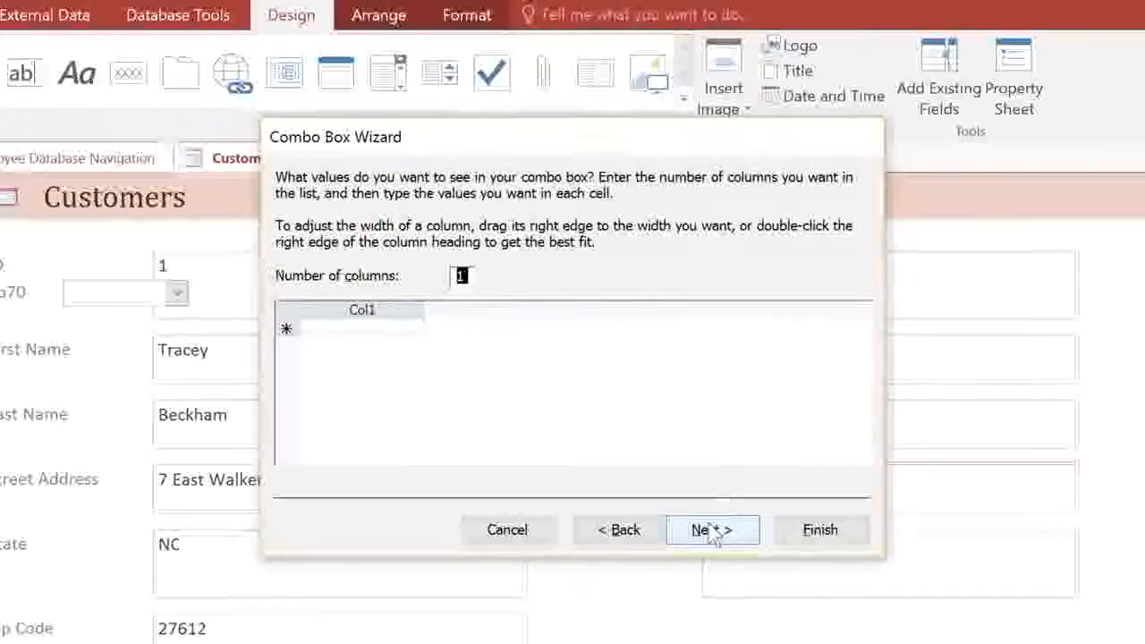
pyautogui.moveTo(438, 369)
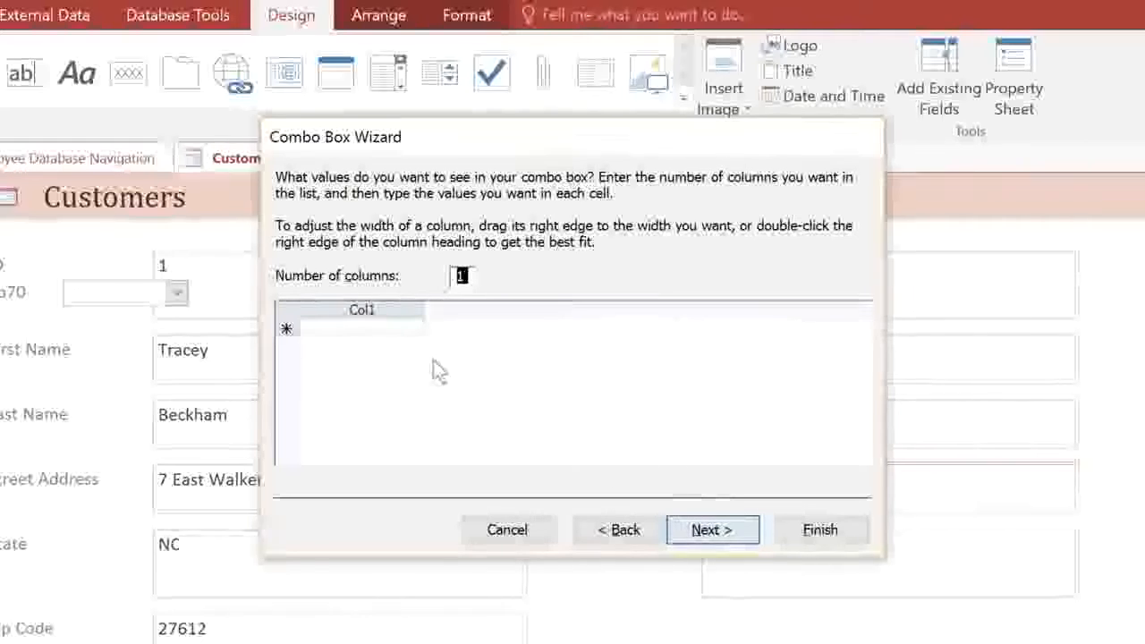
pyautogui.click(349, 322)
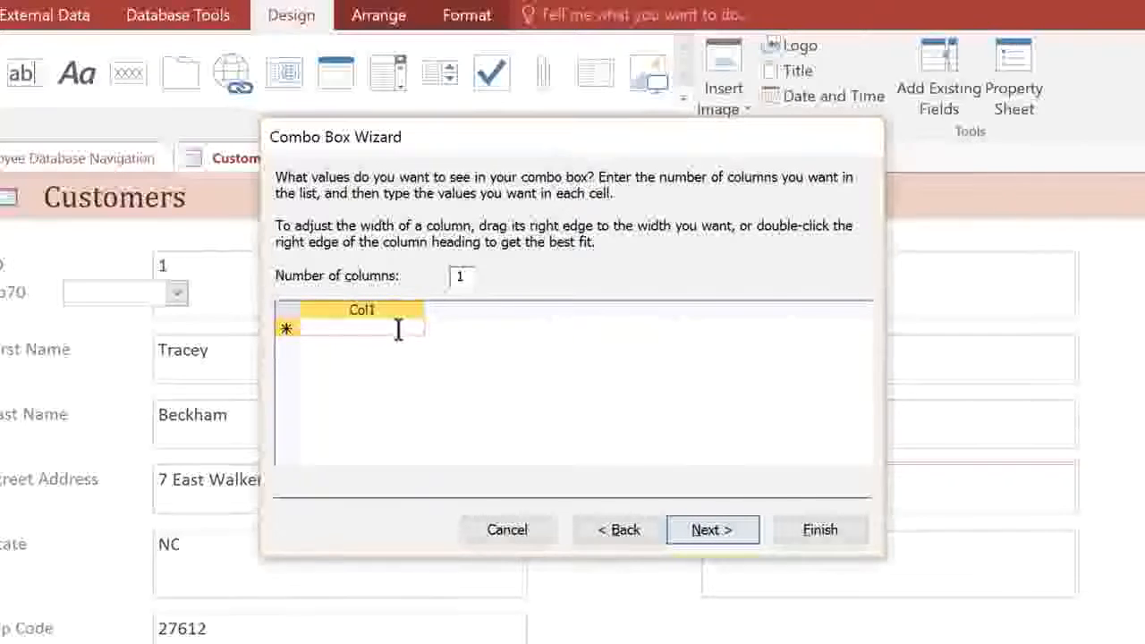
pyautogui.write('No')
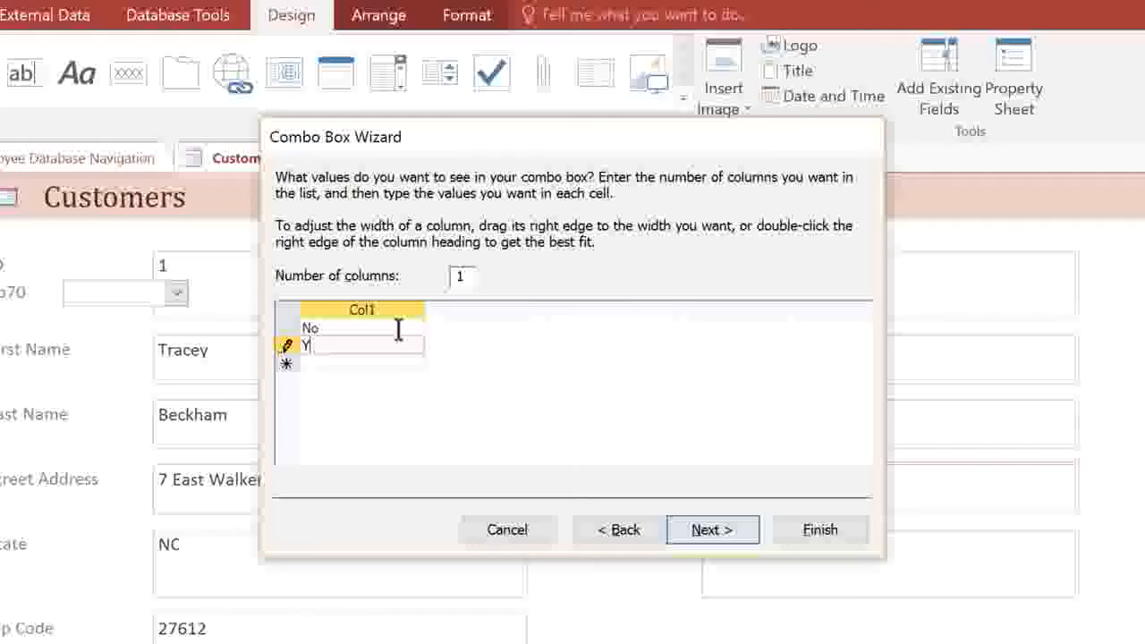
pyautogui.write('es - Weekly')
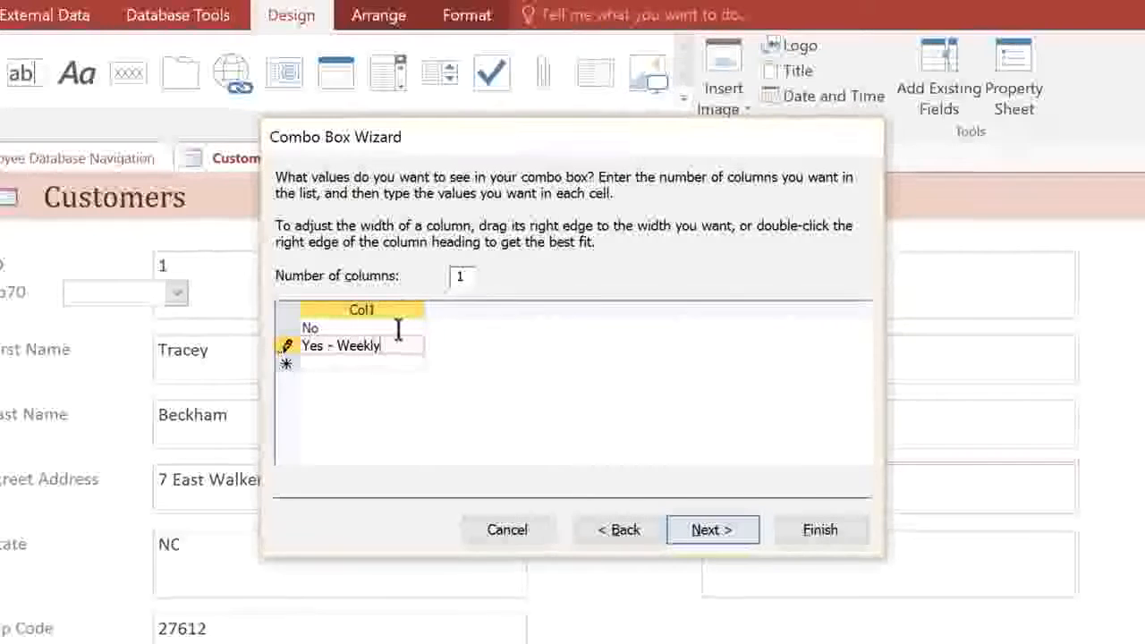
pyautogui.write('Yes')
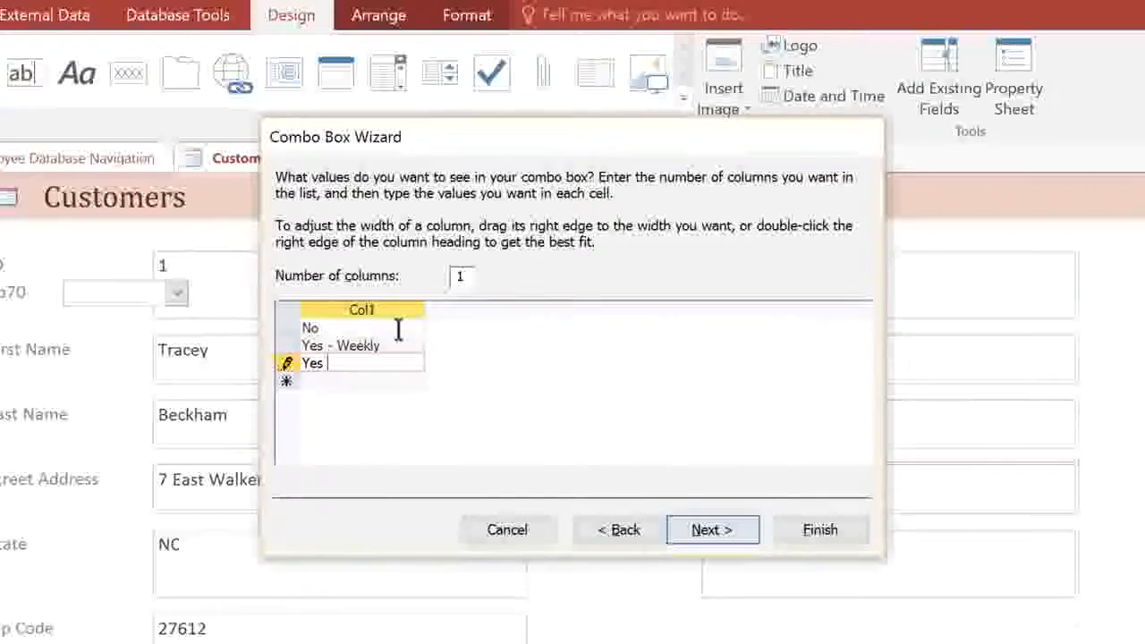
pyautogui.write('- Special O')
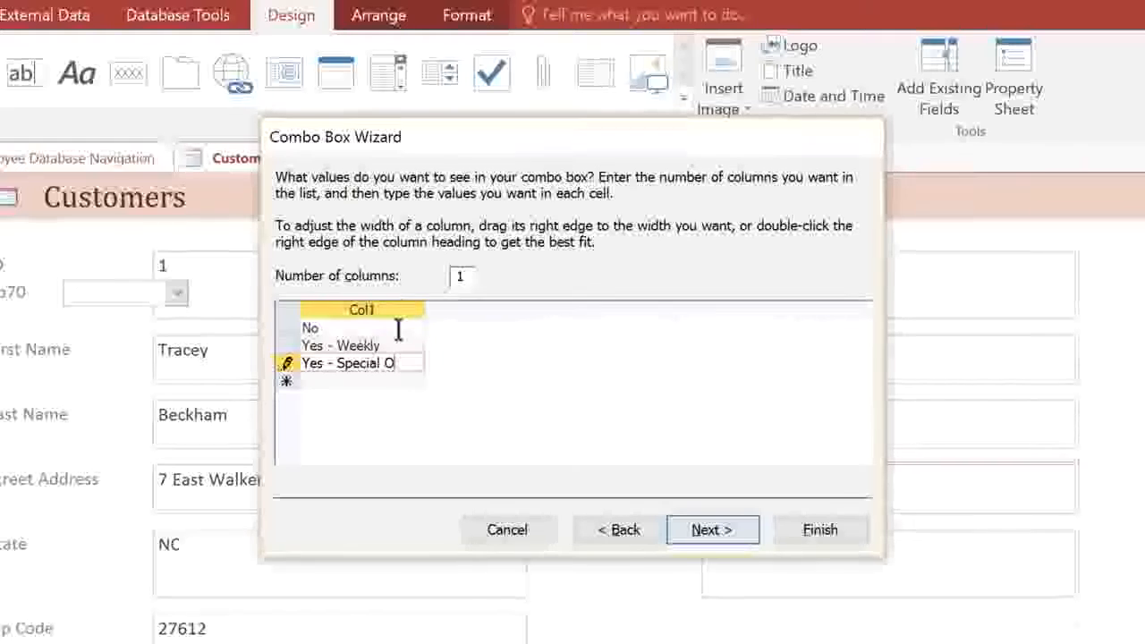
pyautogui.write('Special Offers Only')
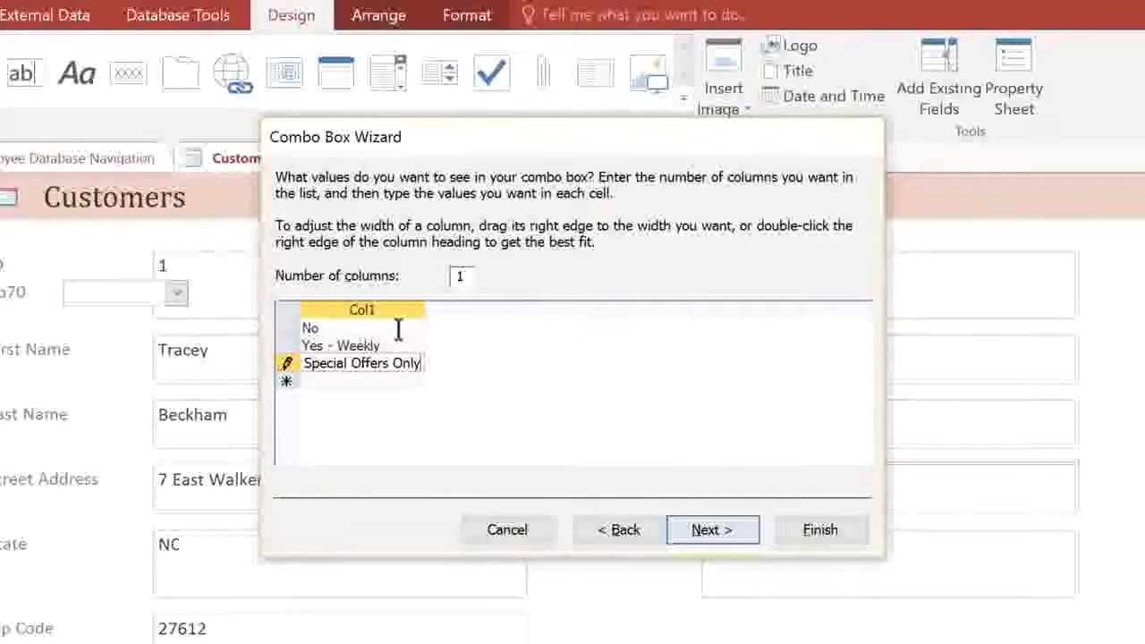
pyautogui.moveTo(420, 308)
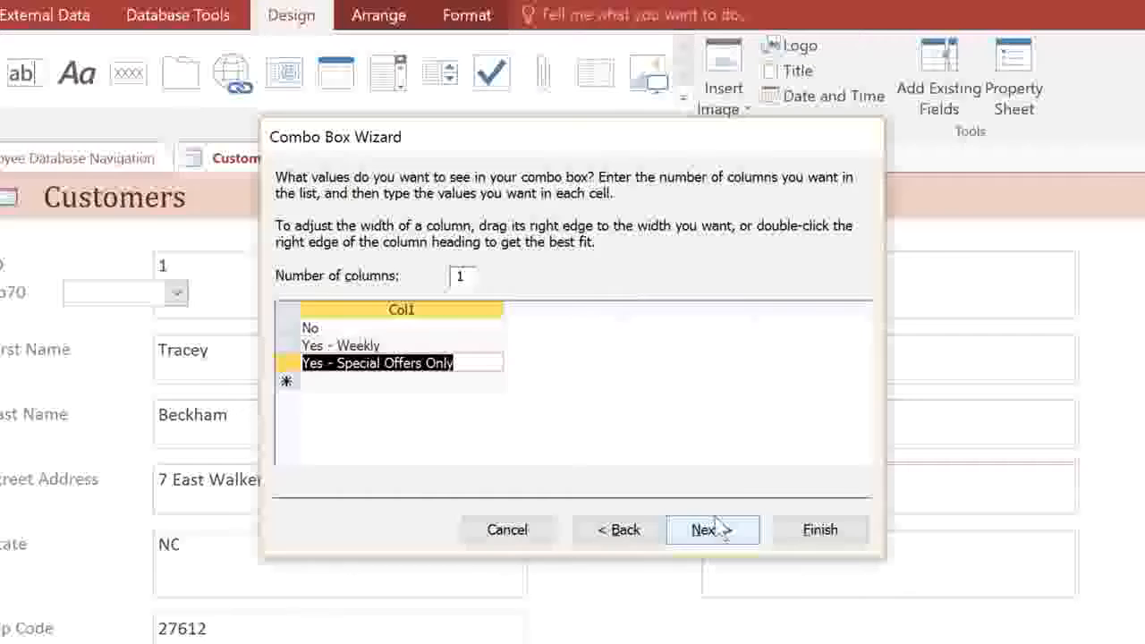
# Have the combo box store its selection in the Add to Mailing List? field.
pyautogui.click(711, 530)
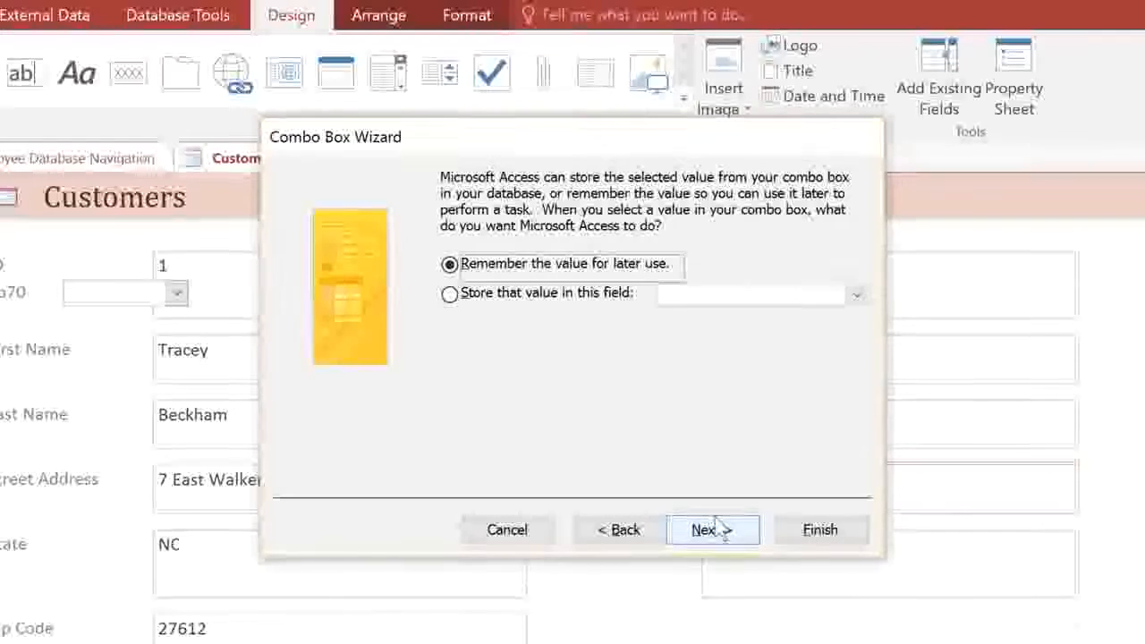
pyautogui.moveTo(481, 324)
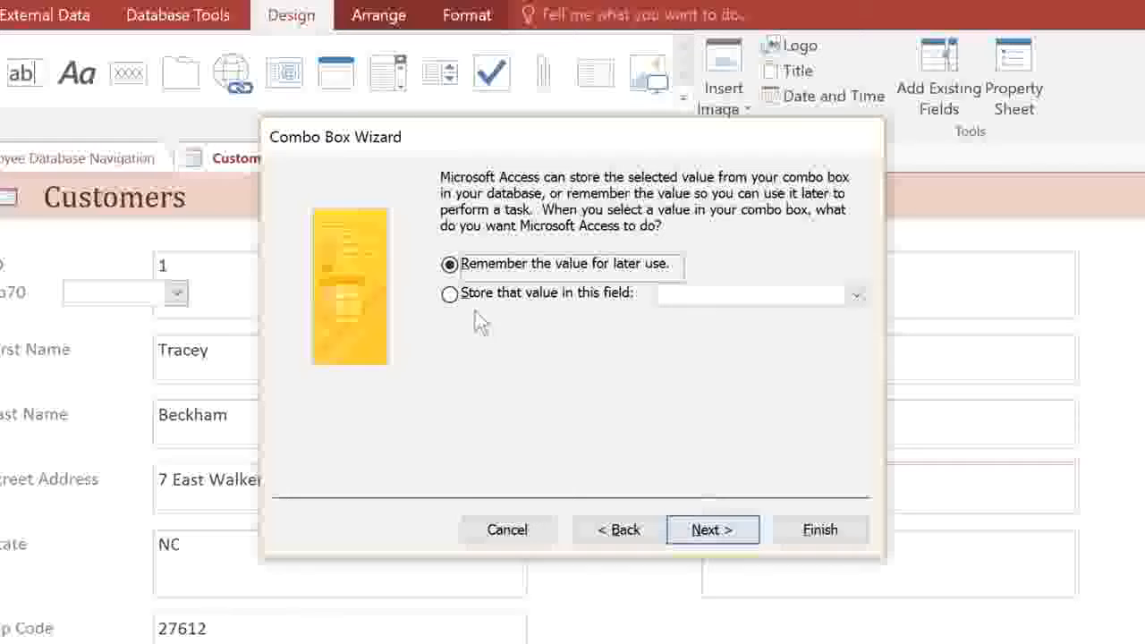
pyautogui.click(449, 293)
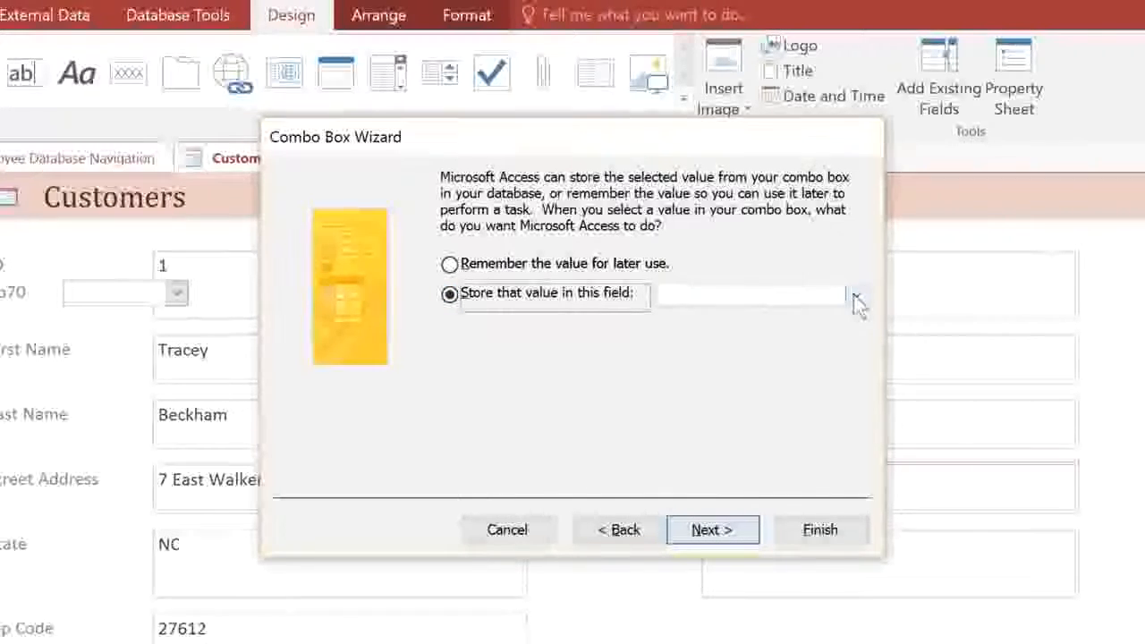
pyautogui.click(857, 294)
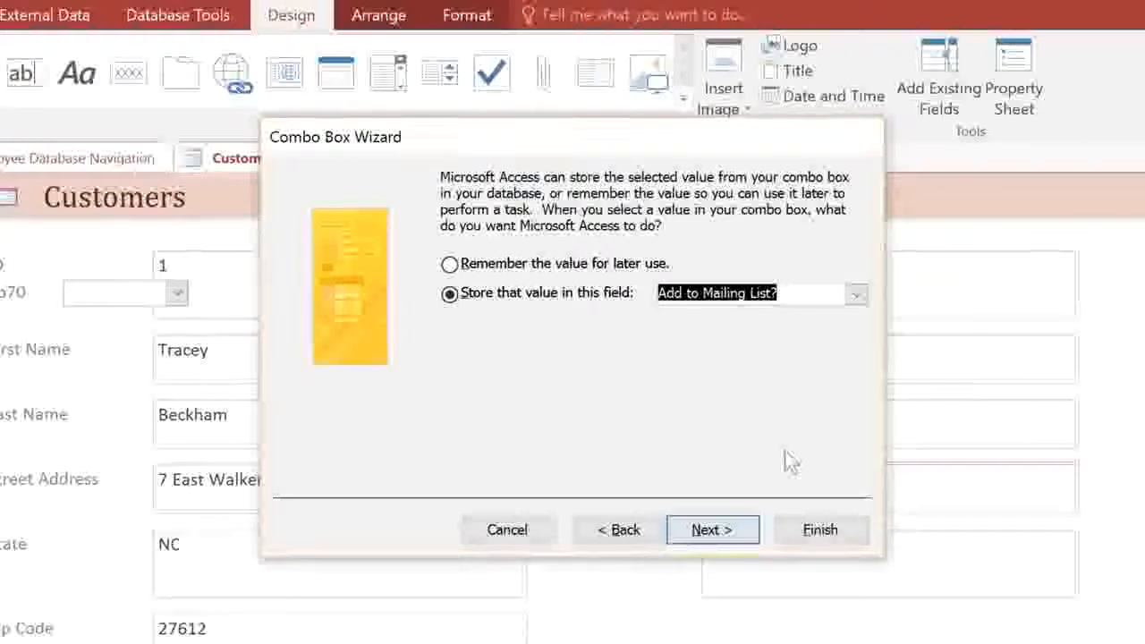
pyautogui.click(713, 530)
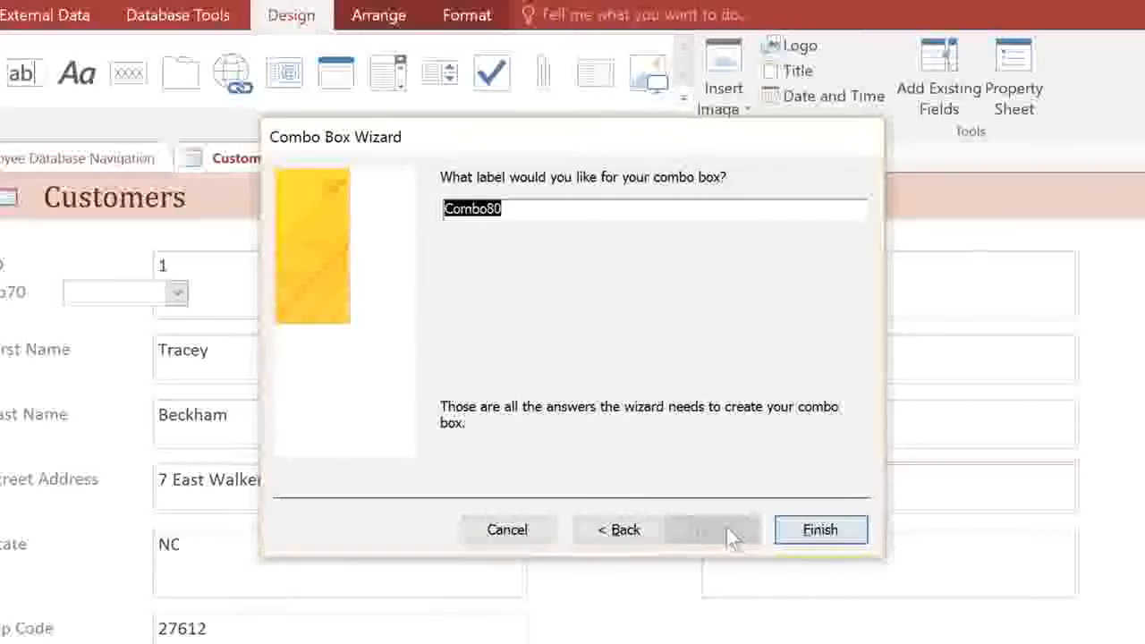
# Label the combo box 'Add to Mailing List?' and finish the wizard.
pyautogui.write('Add to Mail')
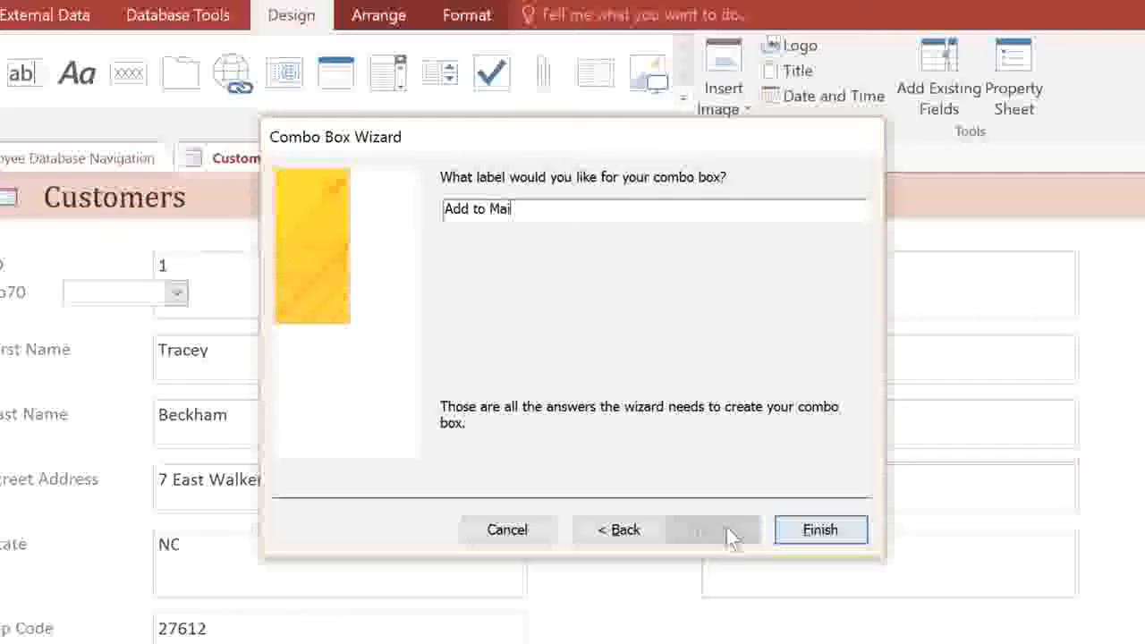
pyautogui.write('ling List?')
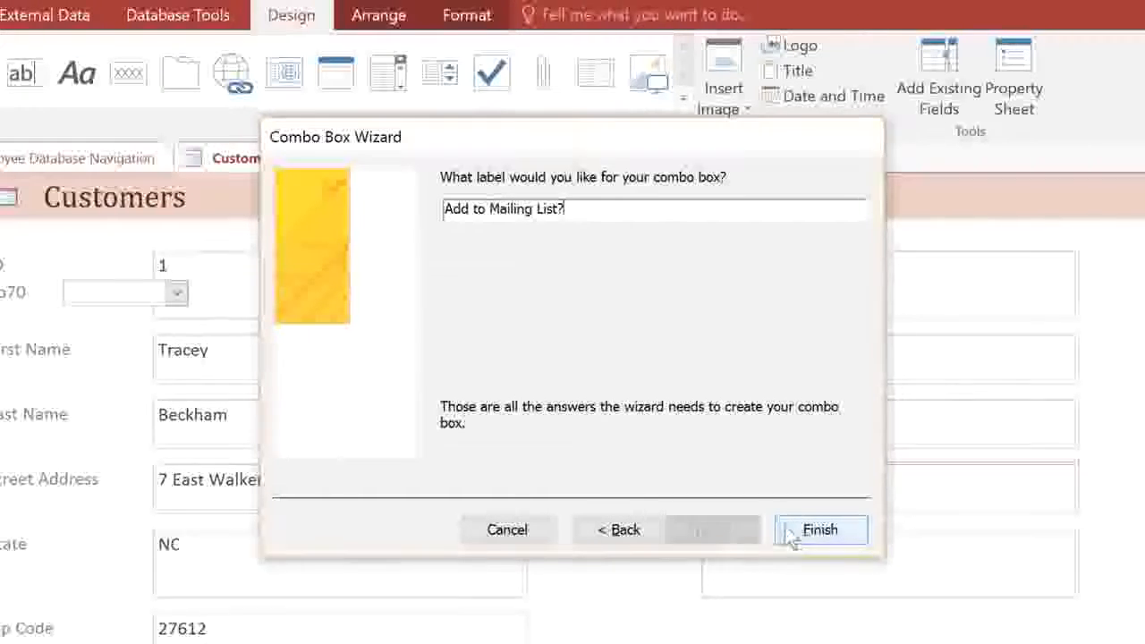
pyautogui.click(820, 529)
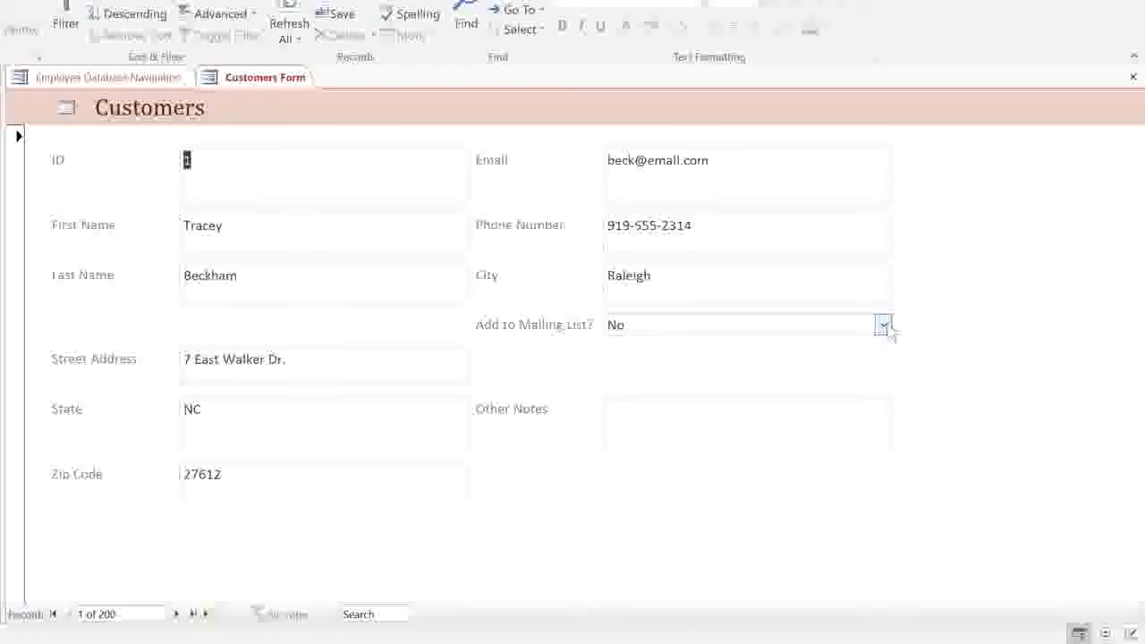
# In Form View, open the Add to Mailing List? dropdown to check its three choices.
pyautogui.click(883, 325)
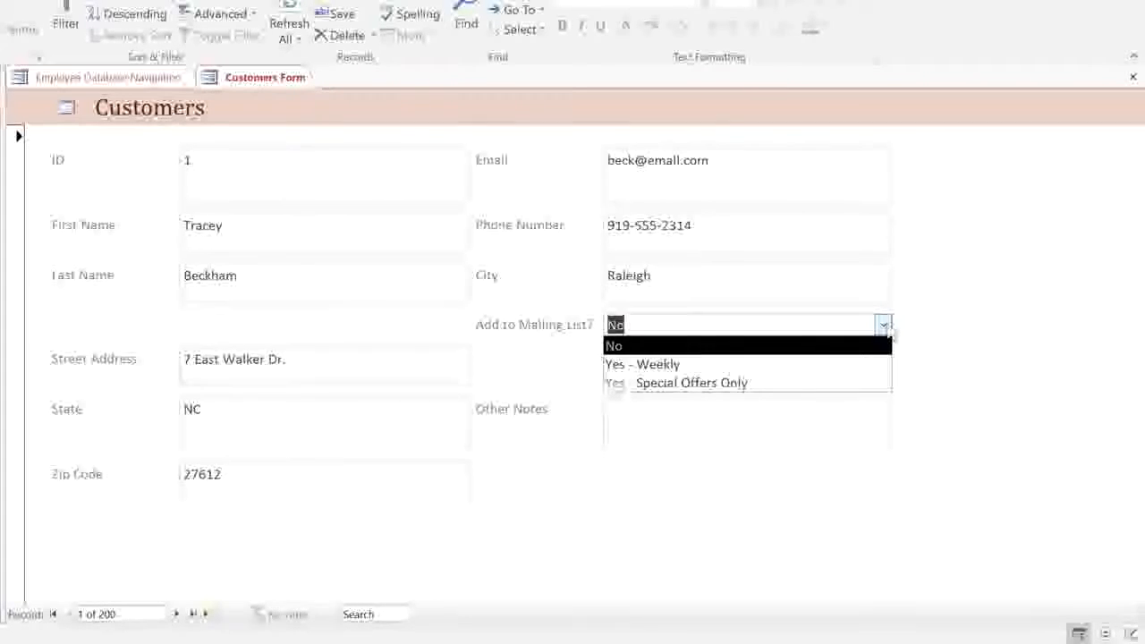